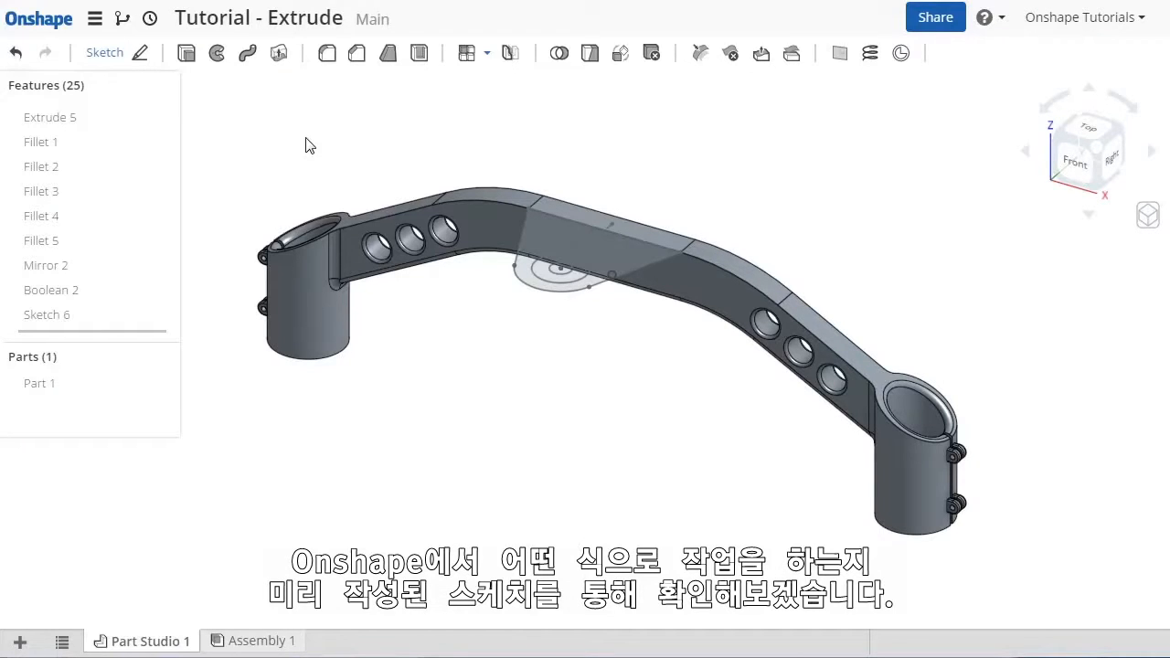
{"action": "mouse_move", "coordinate": [289, 179]}
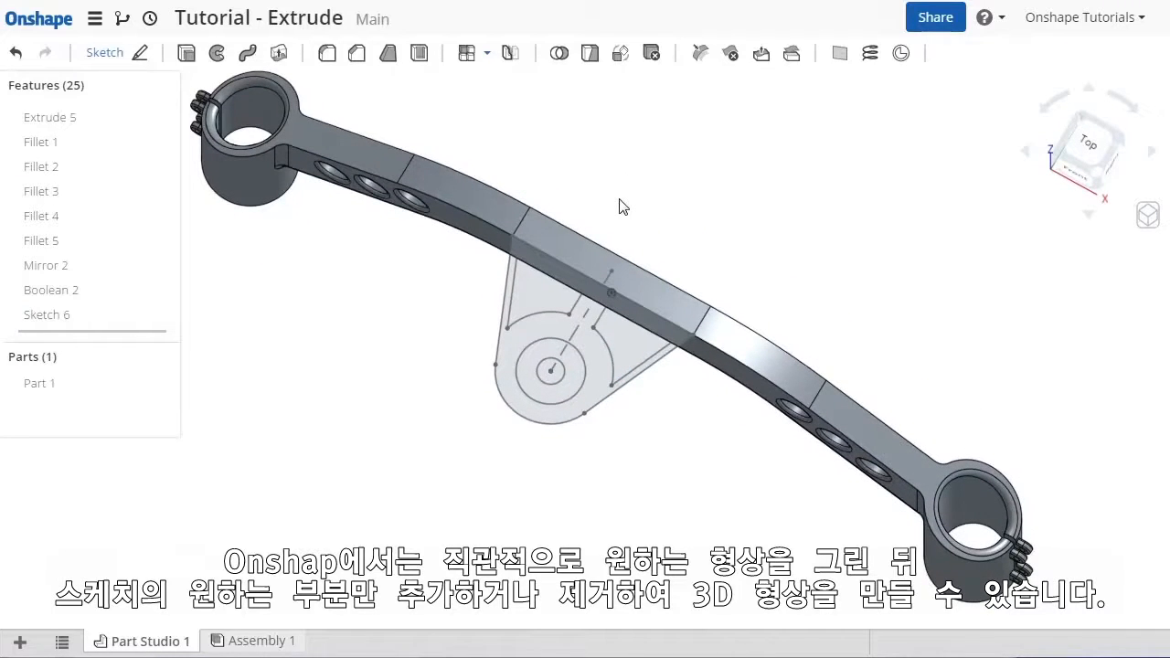
{"action": "mouse_move", "coordinate": [545, 168]}
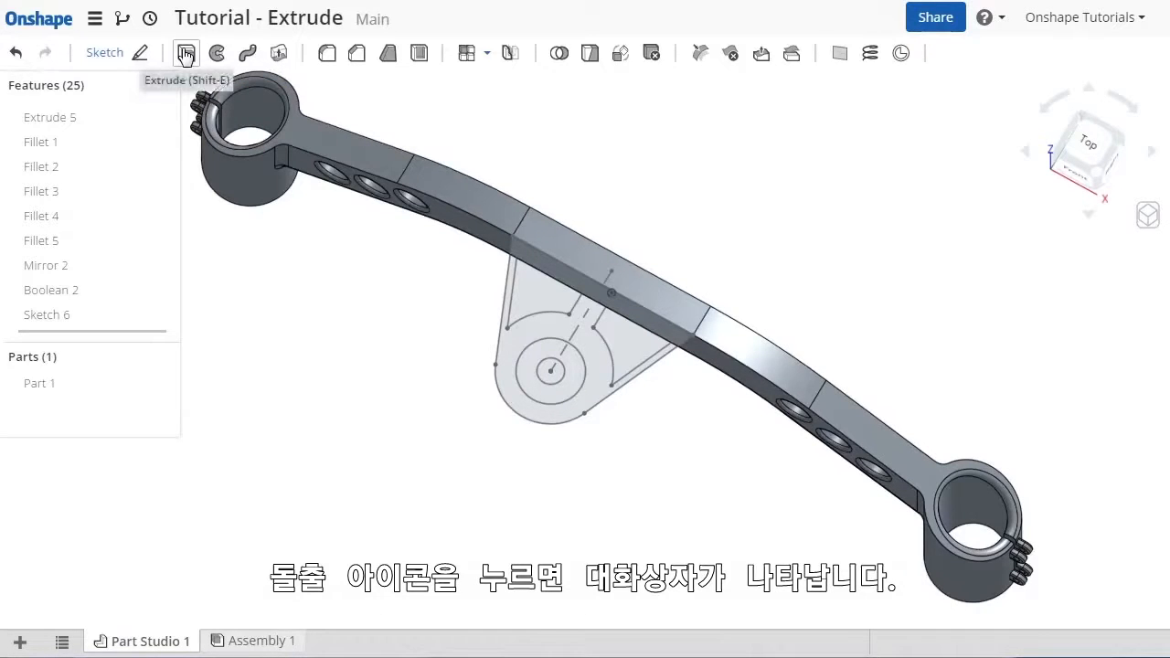
Step: Begin extruding a Sketch 6 region downward through the bracket at a blind depth of 3
{"action": "left_click", "coordinate": [186, 53]}
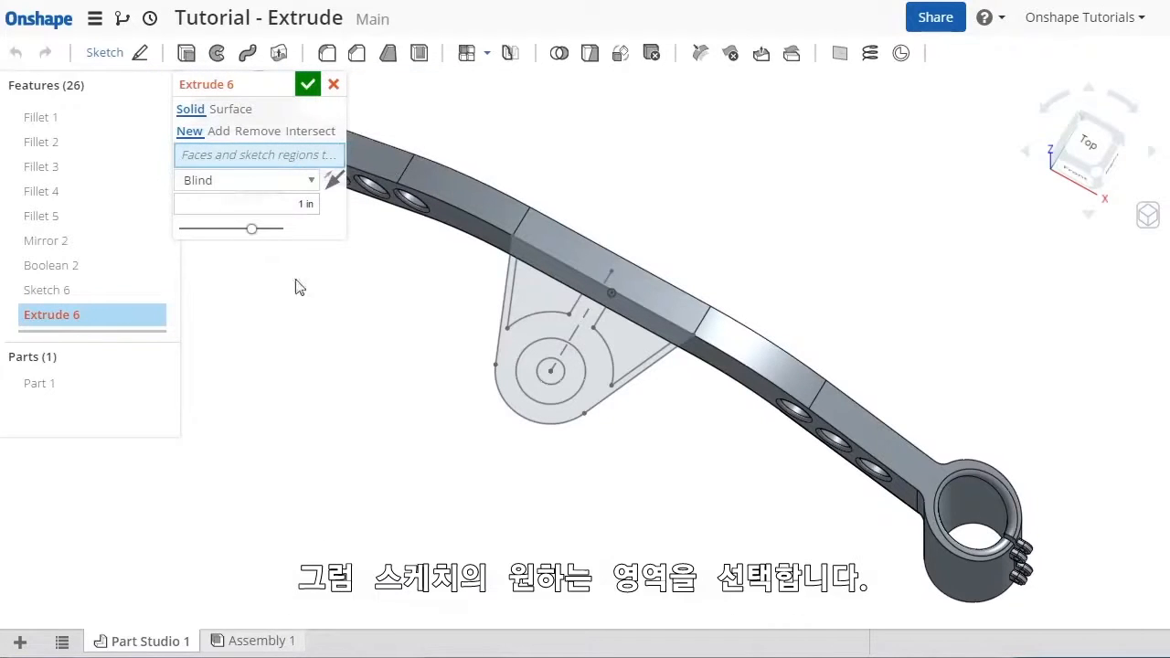
{"action": "left_click", "coordinate": [563, 329]}
{"action": "type", "text": "2"}
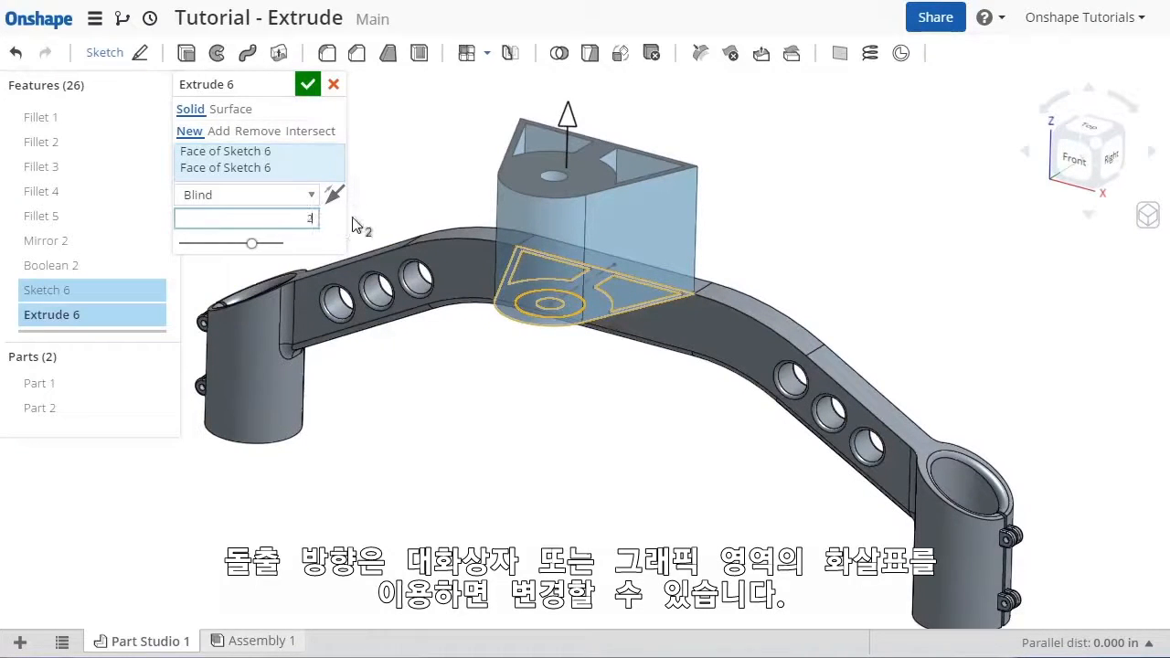
{"action": "left_click", "coordinate": [334, 194]}
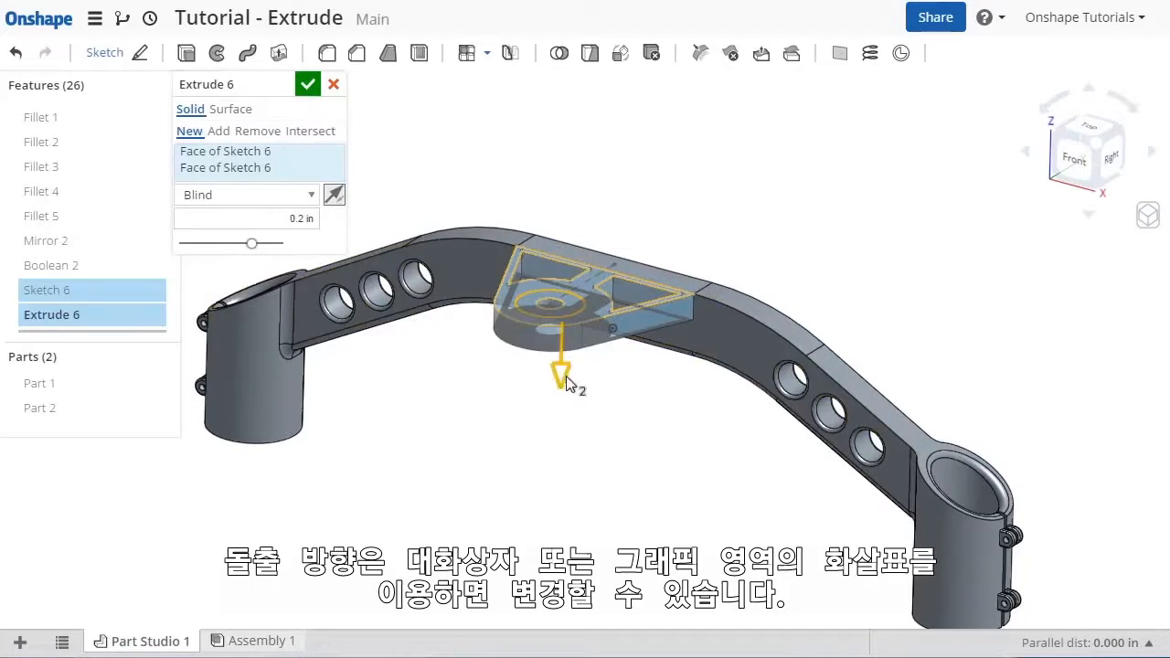
{"action": "left_click_drag", "start_coordinate": [563, 384], "coordinate": [563, 466]}
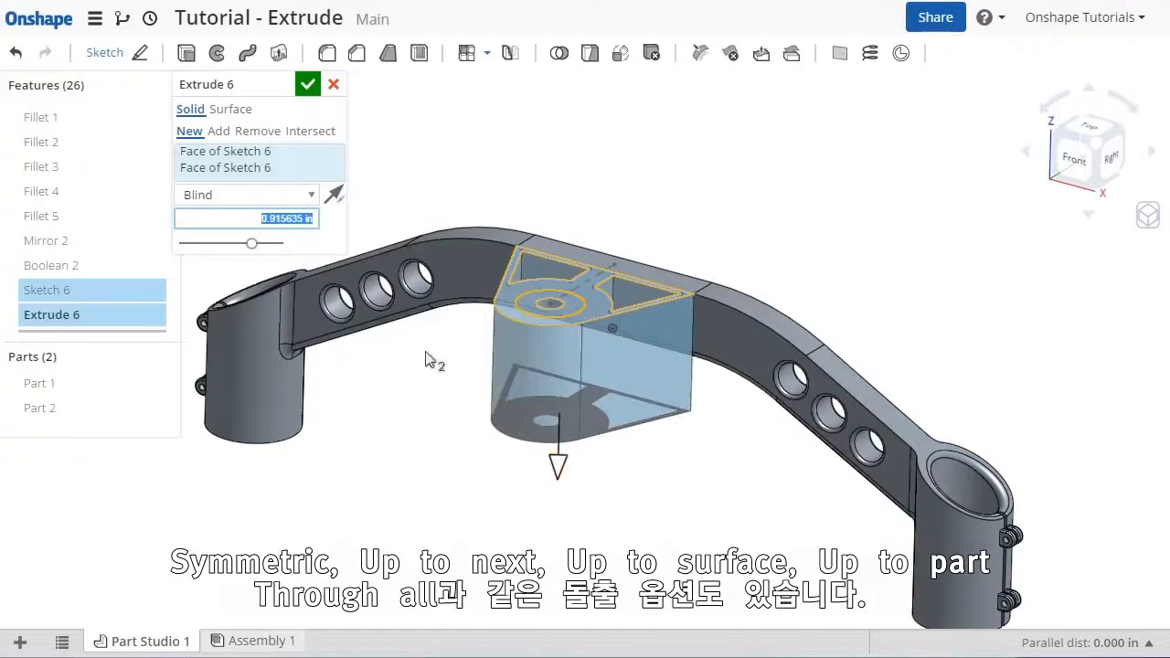
{"action": "left_click", "coordinate": [247, 194]}
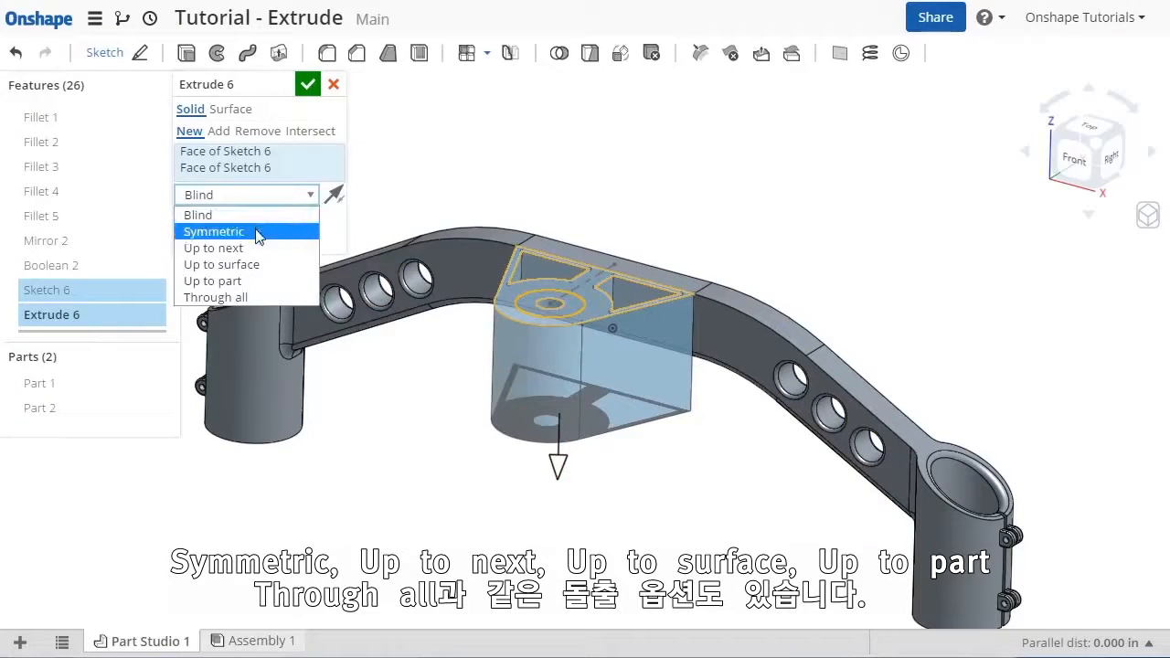
{"action": "mouse_move", "coordinate": [256, 263]}
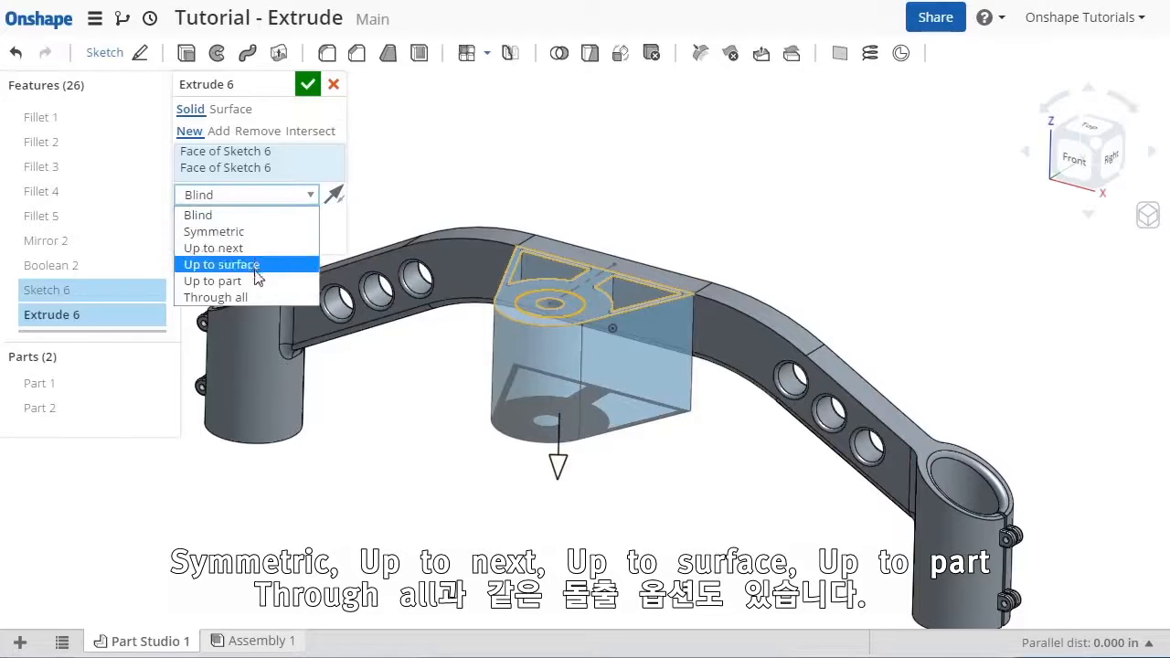
{"action": "left_click", "coordinate": [197, 214]}
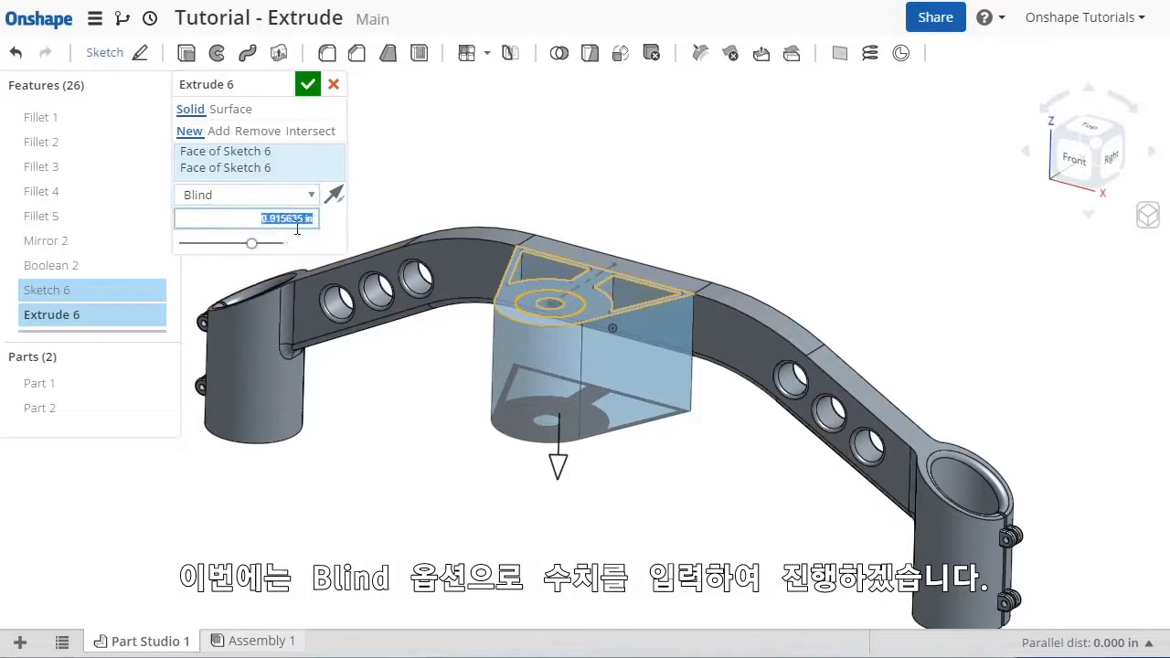
{"action": "type", "text": "3"}
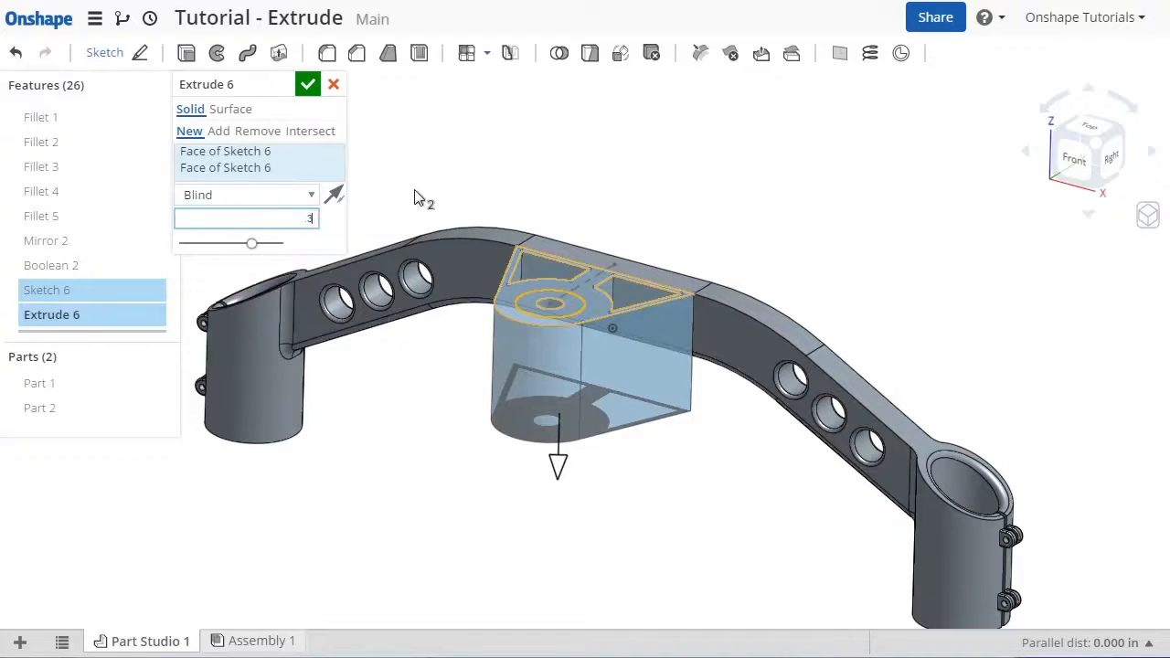
Step: Try Add and Remove, include a third Sketch 6 region, and set the 0.3 in extrude as a New part
{"action": "left_click", "coordinate": [218, 132]}
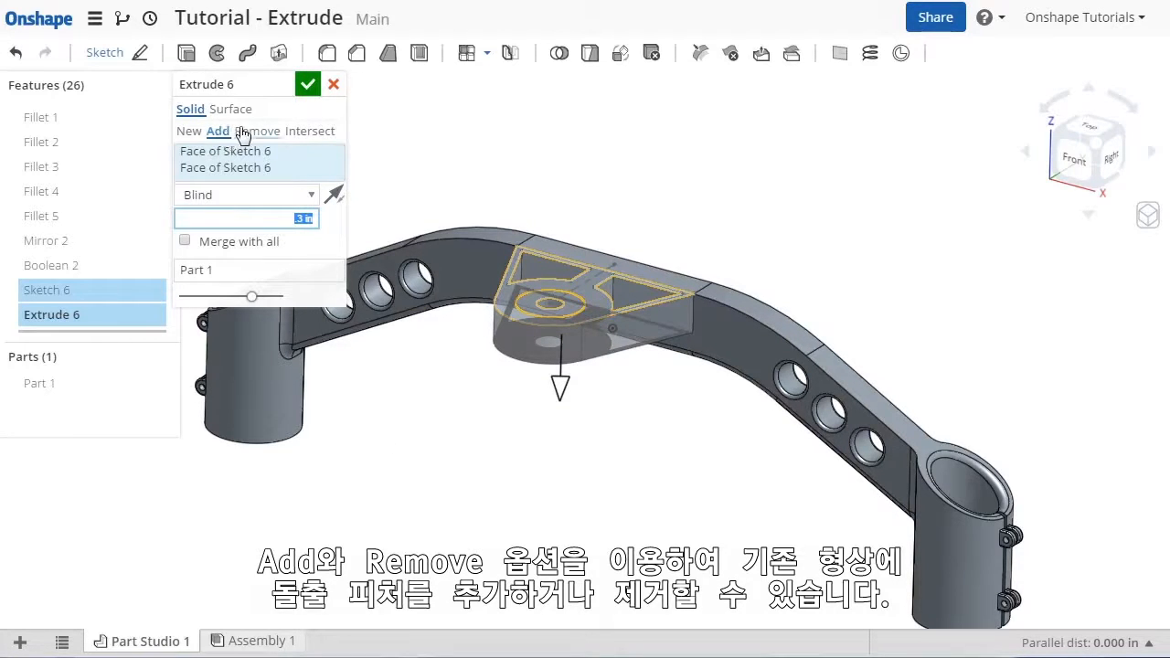
{"action": "left_click", "coordinate": [260, 132]}
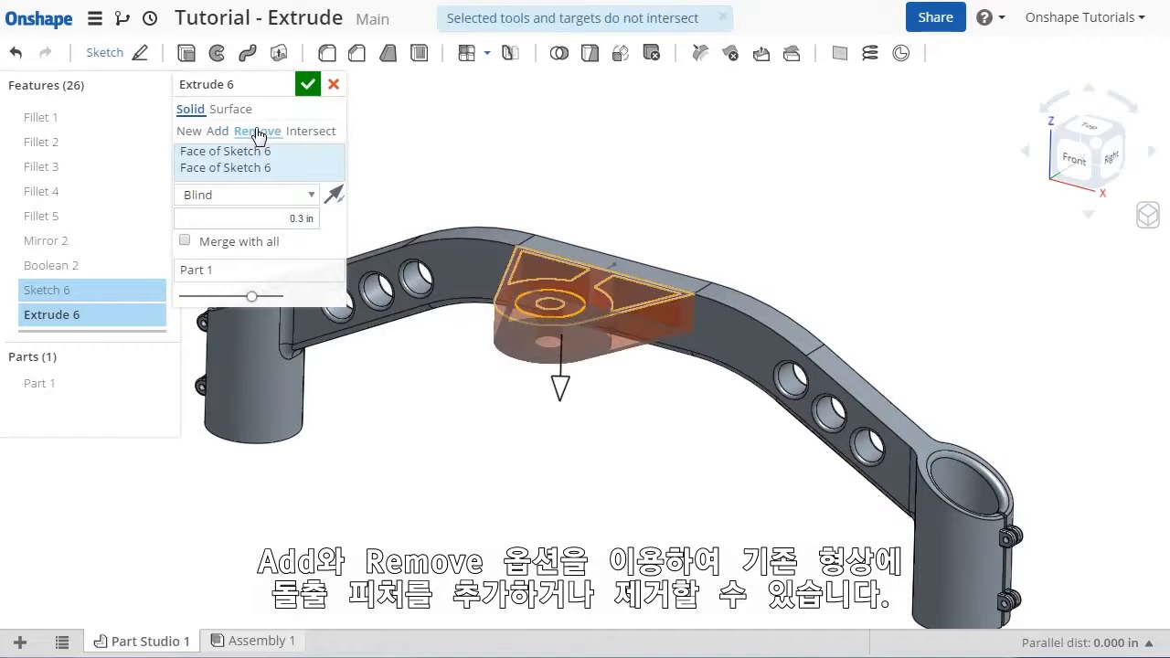
{"action": "left_click", "coordinate": [258, 132]}
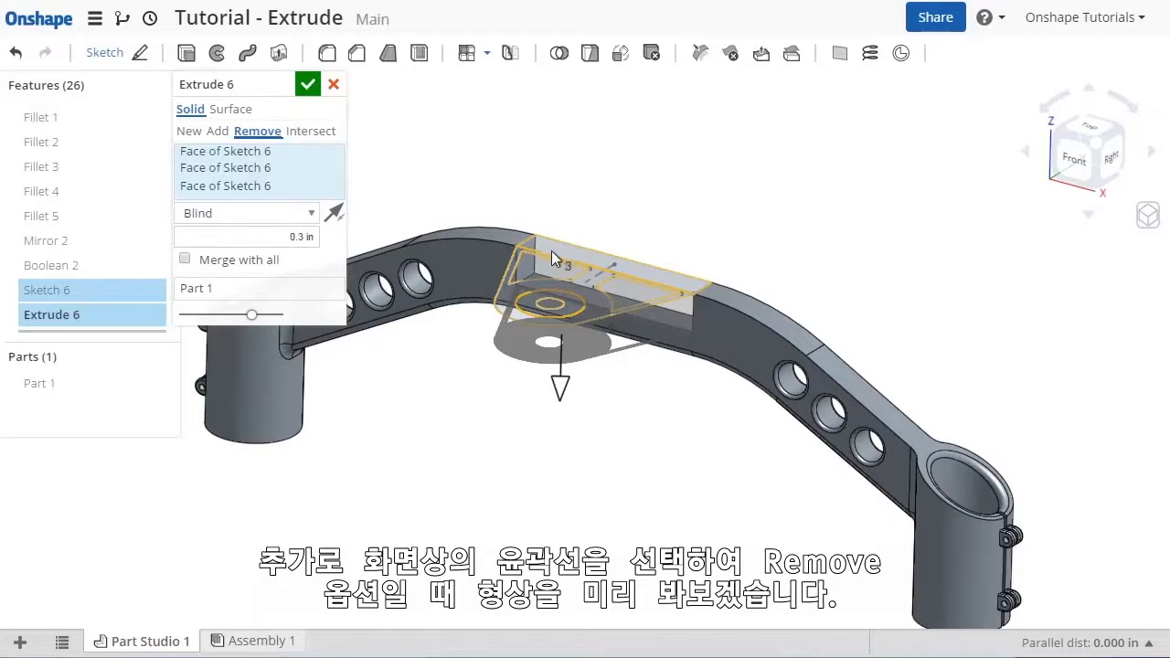
{"action": "left_click", "coordinate": [310, 131]}
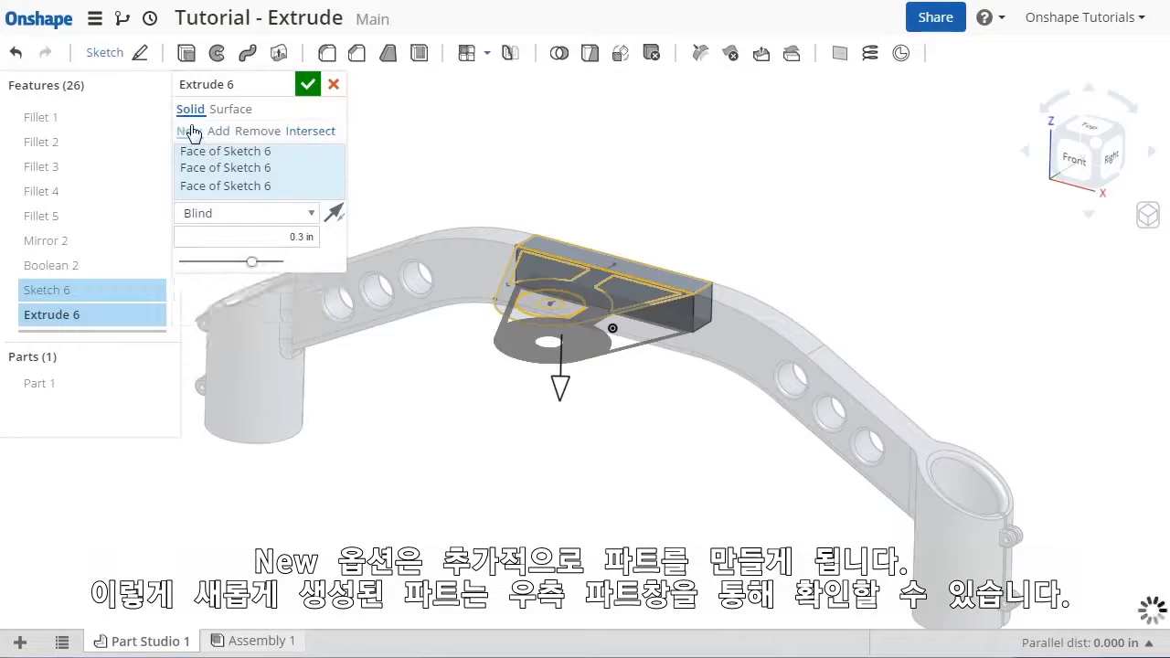
{"action": "left_click", "coordinate": [190, 132]}
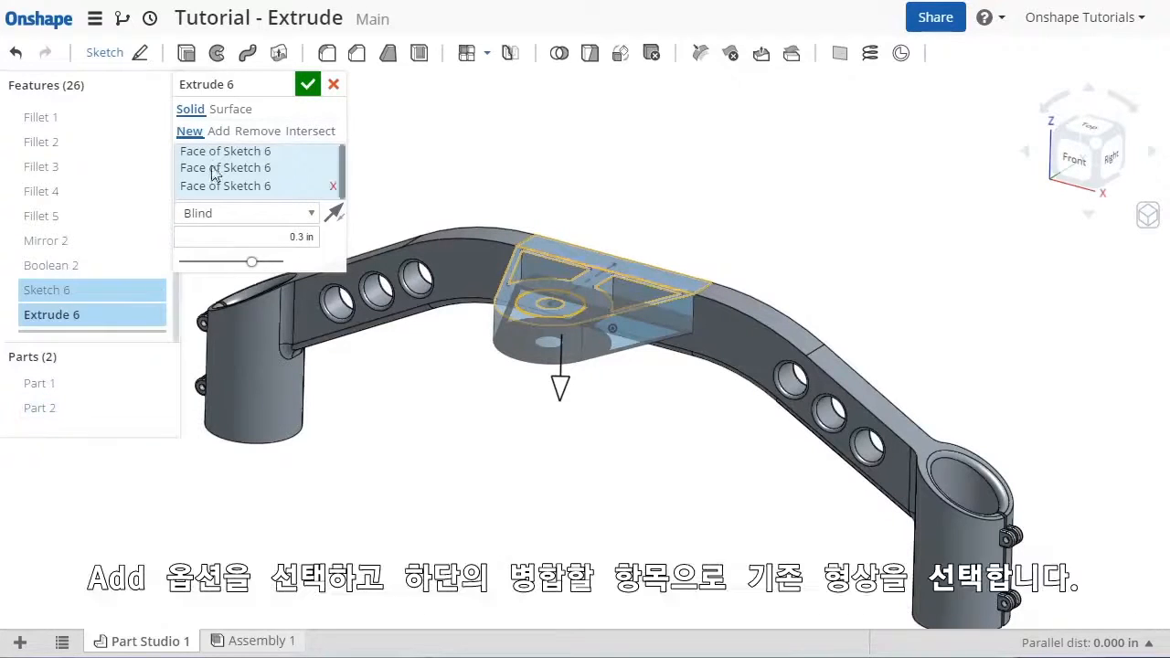
Step: Switch the extrude to Add into Part 1 and adjust the preview transparency slider
{"action": "left_click", "coordinate": [218, 131]}
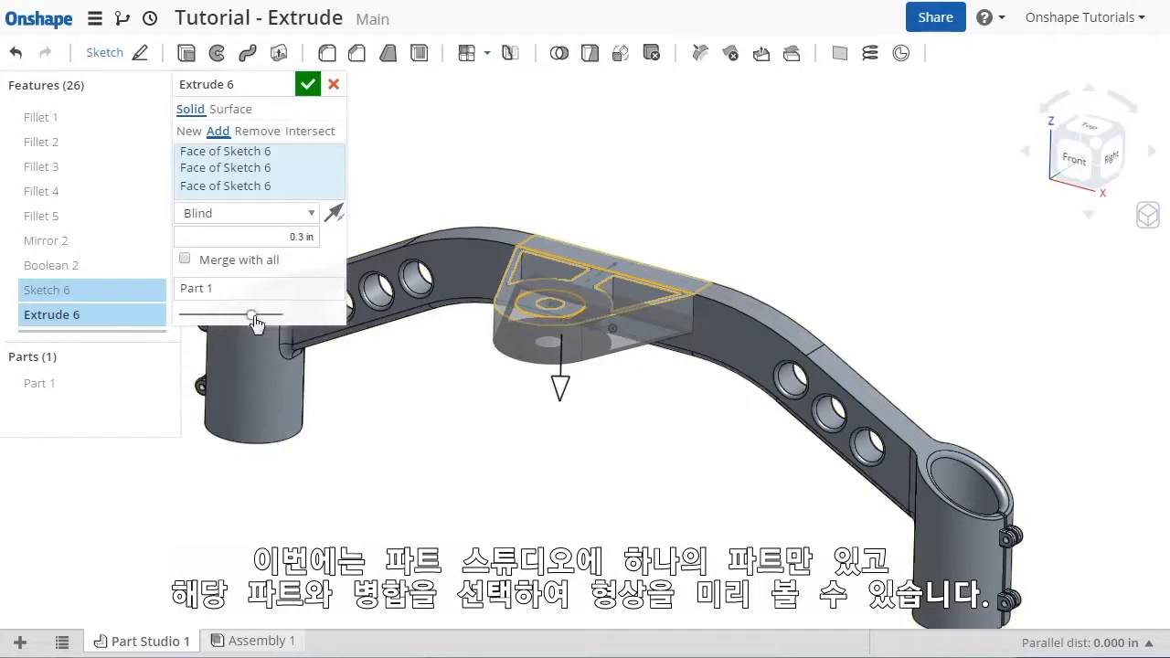
{"action": "left_click_drag", "start_coordinate": [252, 314], "coordinate": [180, 314]}
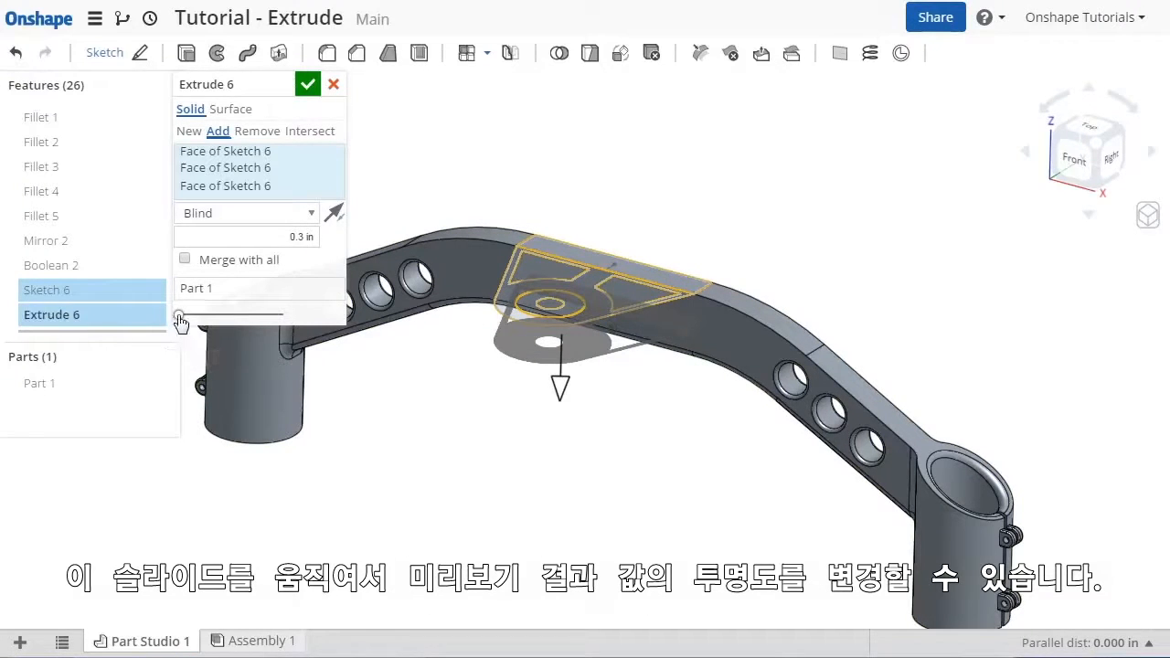
{"action": "left_click_drag", "start_coordinate": [179, 315], "coordinate": [283, 315]}
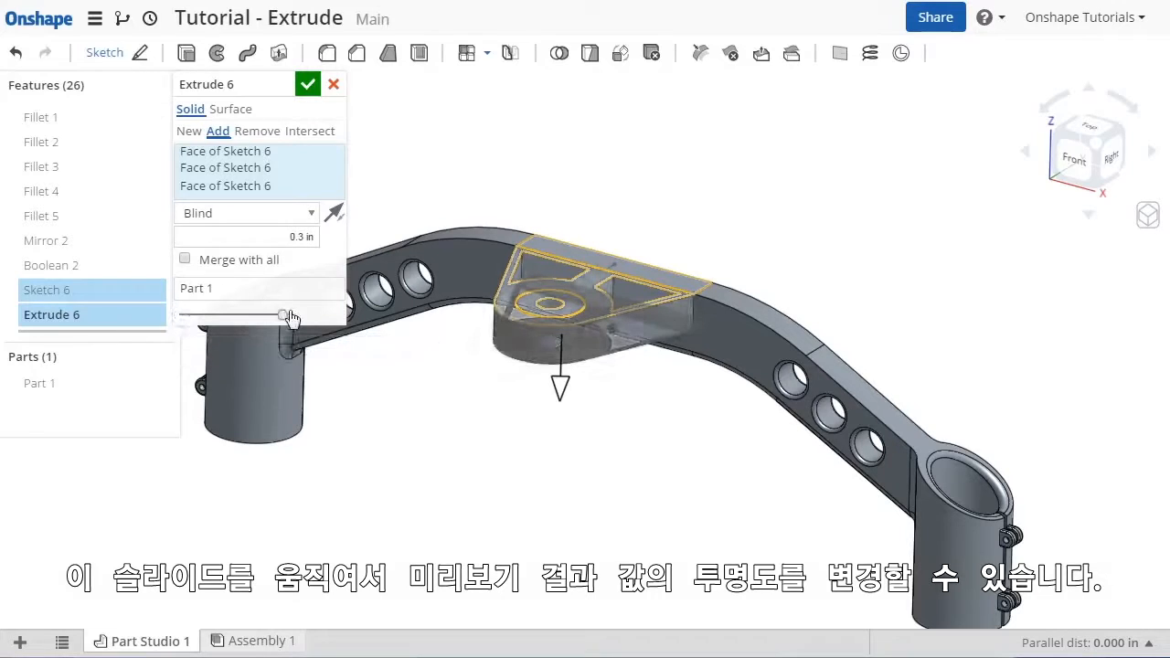
{"action": "left_click_drag", "start_coordinate": [285, 314], "coordinate": [282, 315]}
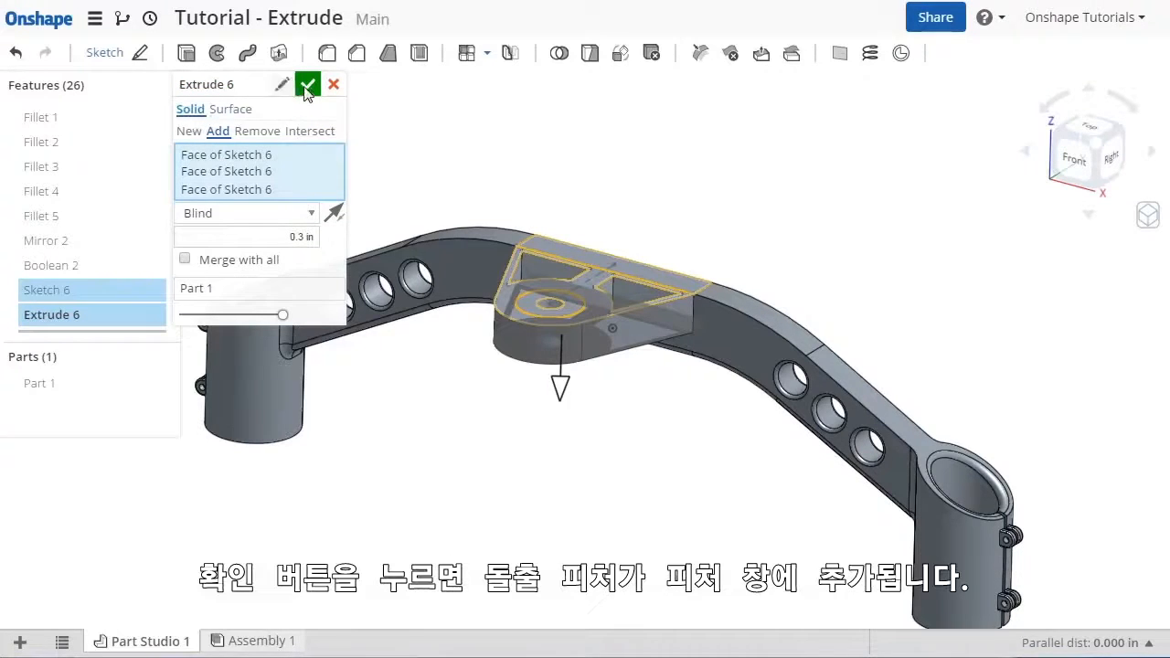
Step: Confirm the boss extrude and rename Extrude 6 to 'Top Boss'
{"action": "left_click", "coordinate": [307, 84]}
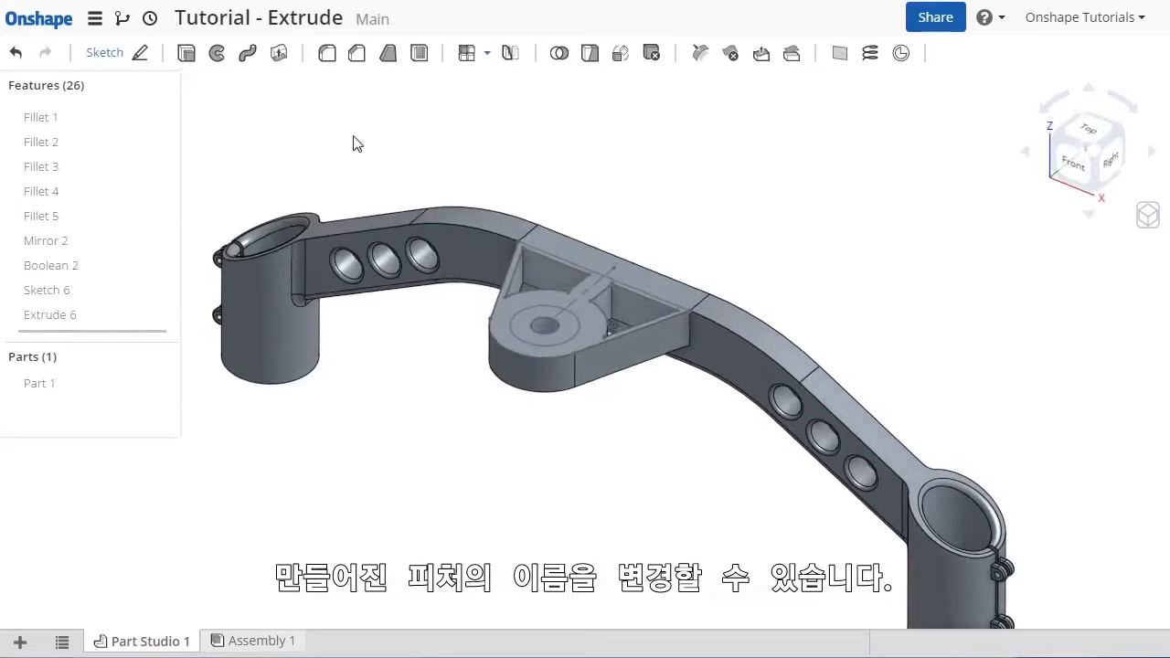
{"action": "right_click", "coordinate": [50, 314]}
{"action": "type", "text": "Top"}
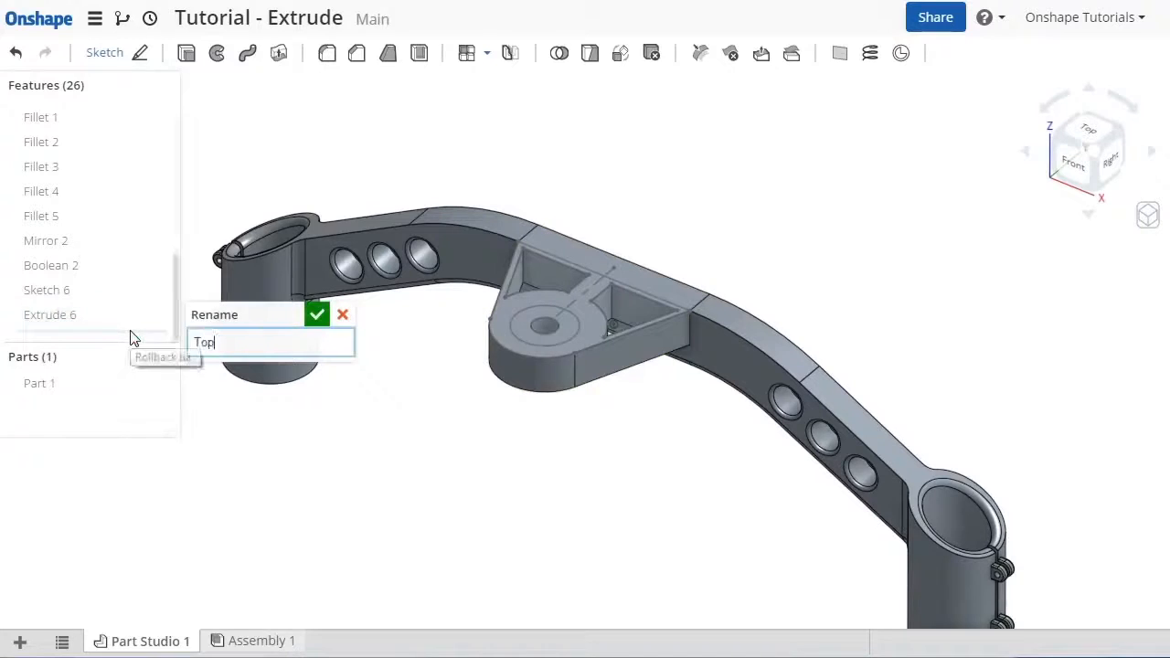
{"action": "type", "text": "Boss"}
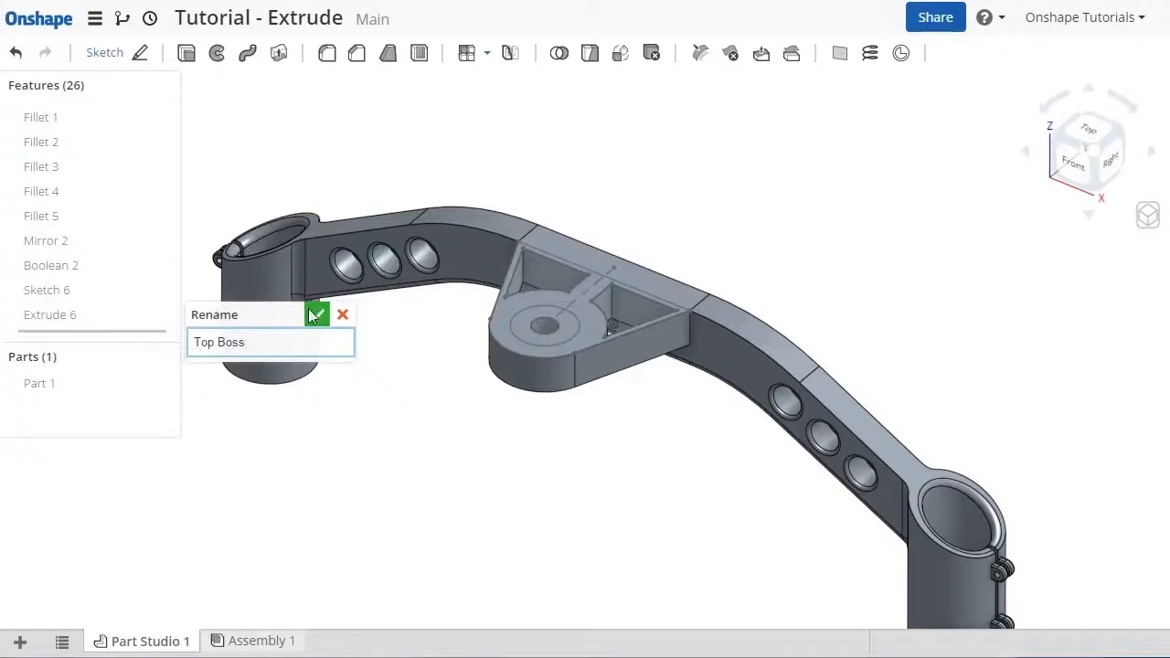
{"action": "left_click", "coordinate": [317, 315]}
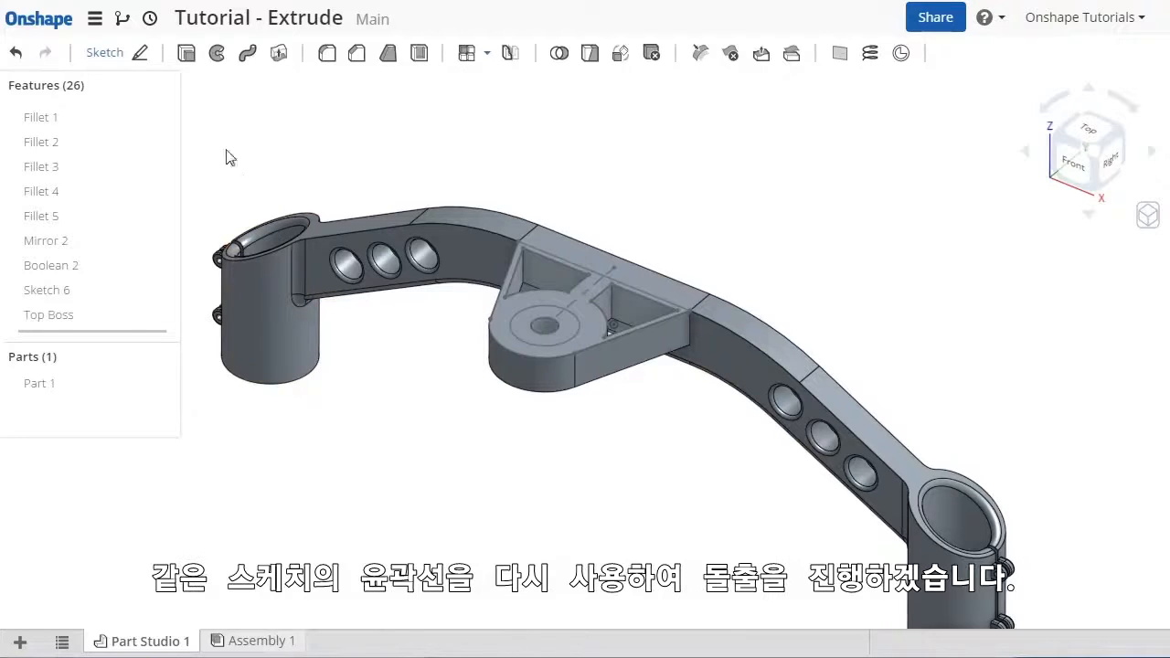
Step: Cut the Sketch 6 circle into the boss as a Remove extrude, trying Through All then keeping Blind depth
{"action": "left_click", "coordinate": [187, 51]}
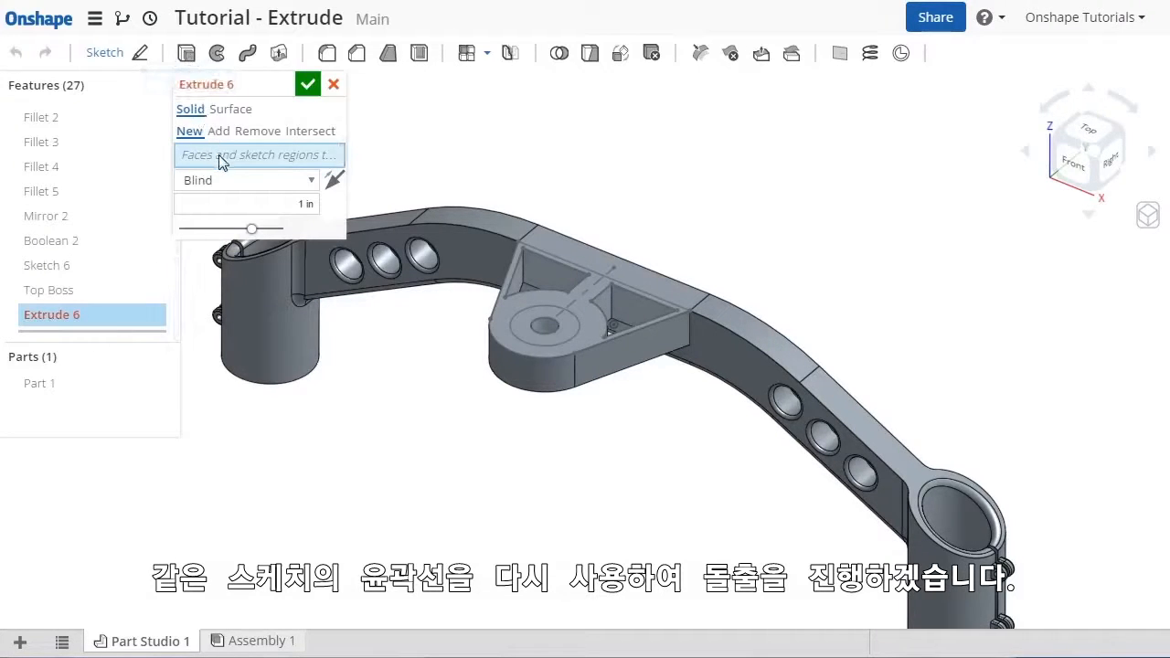
{"action": "left_click", "coordinate": [545, 326]}
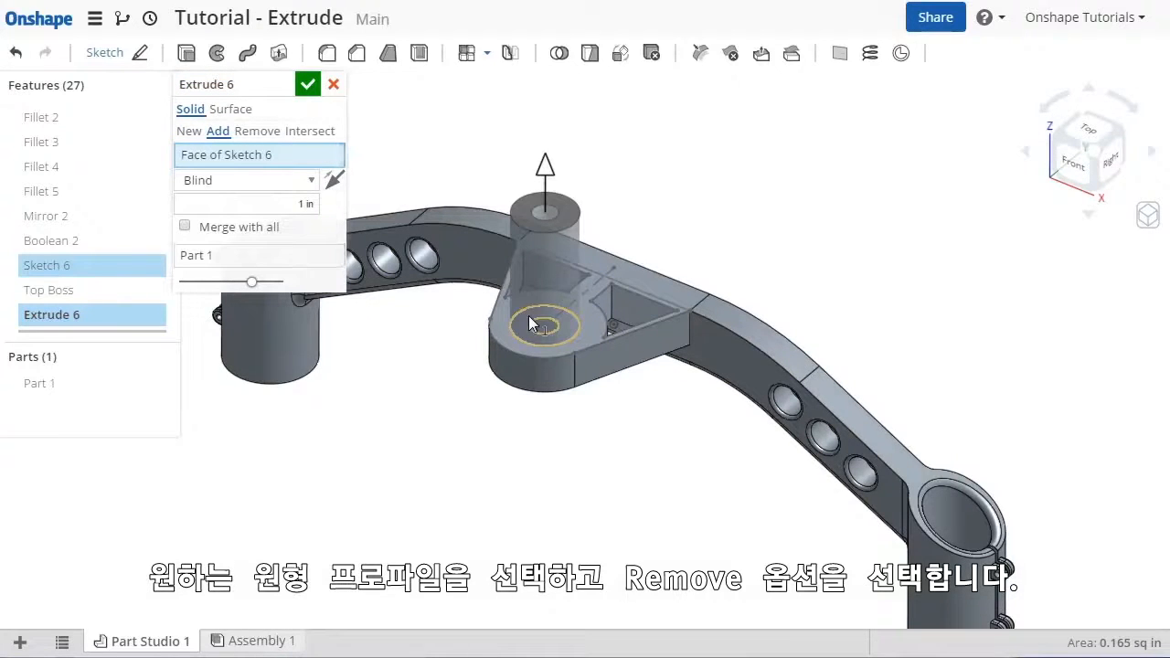
{"action": "left_click", "coordinate": [258, 132]}
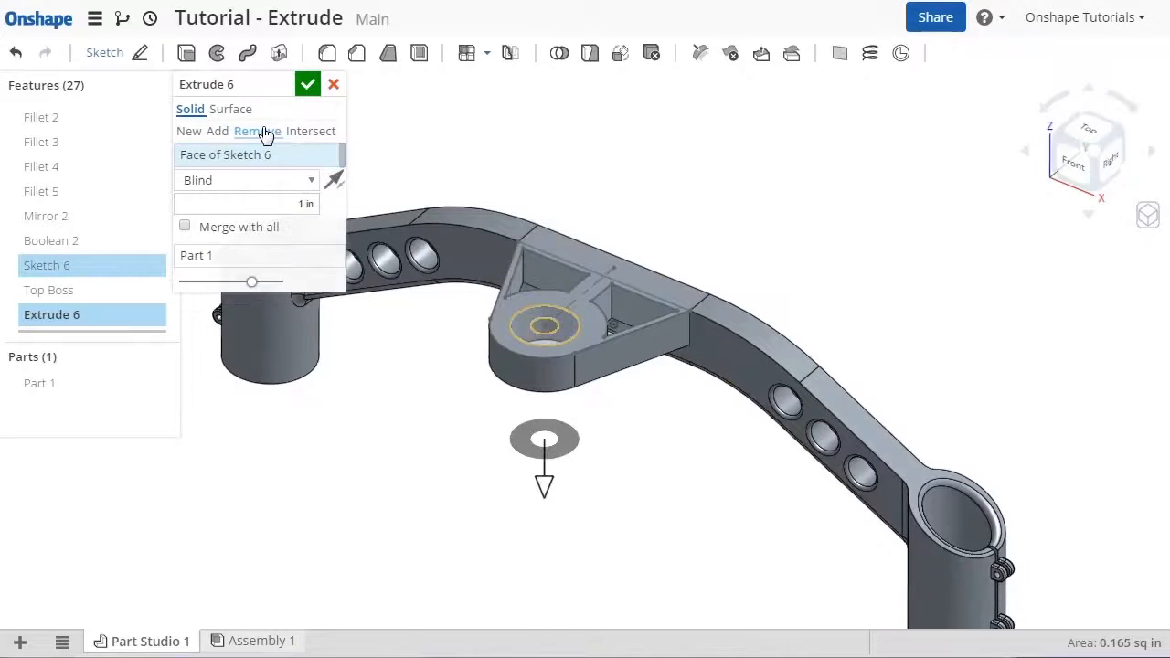
{"action": "left_click", "coordinate": [247, 179]}
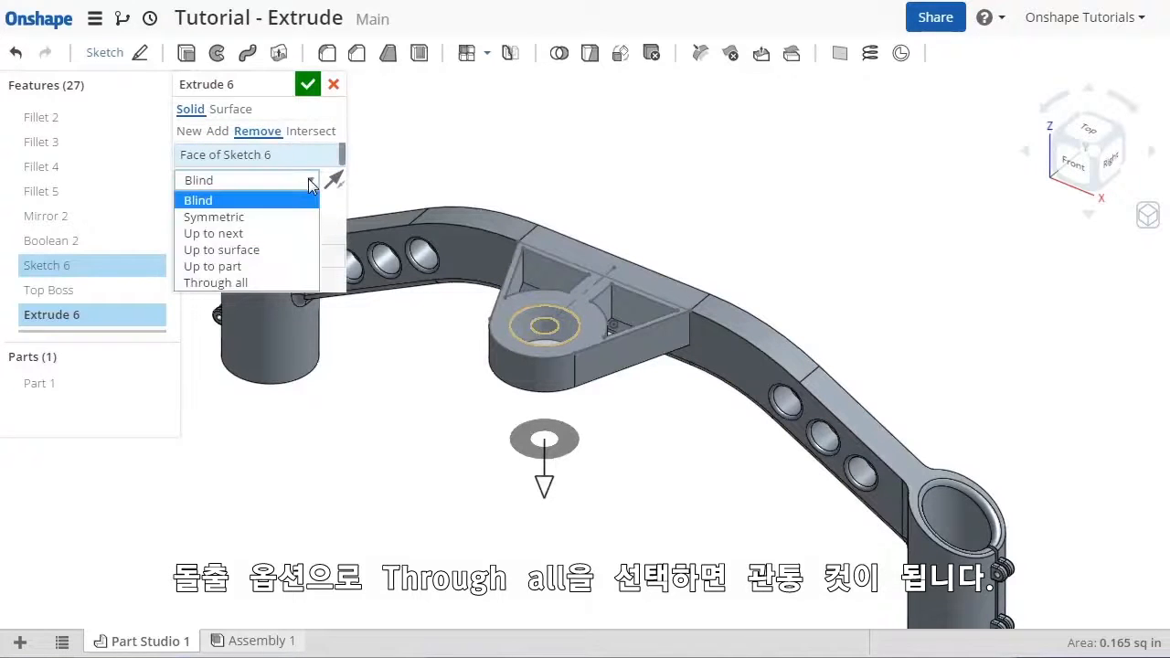
{"action": "left_click", "coordinate": [216, 282]}
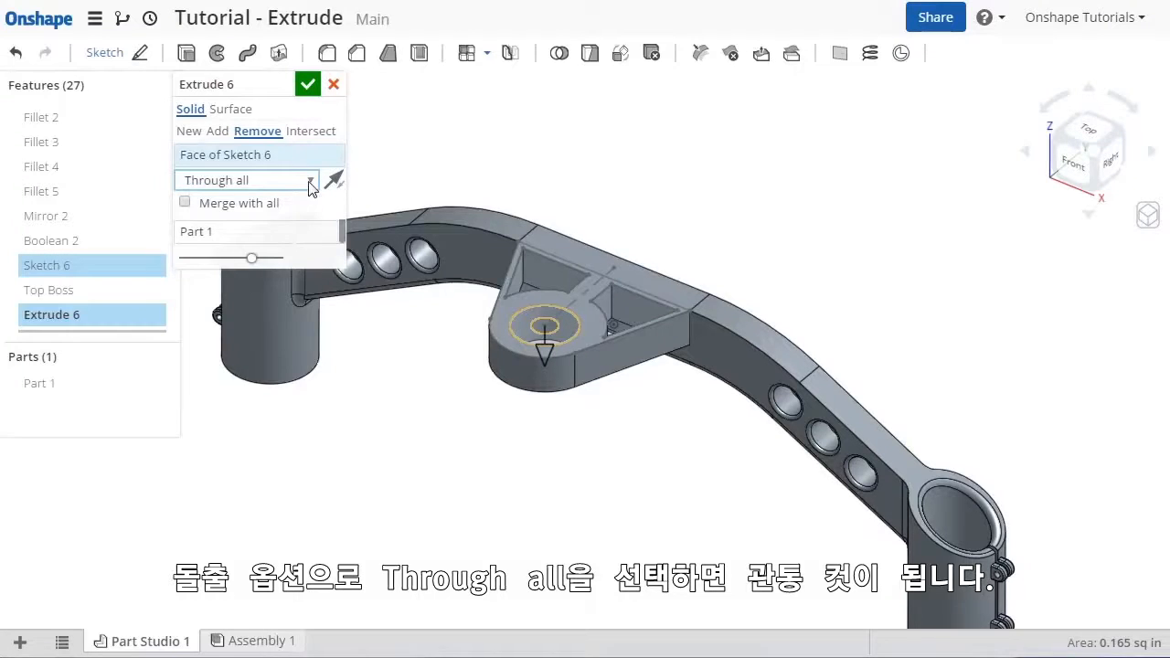
{"action": "left_click", "coordinate": [247, 179]}
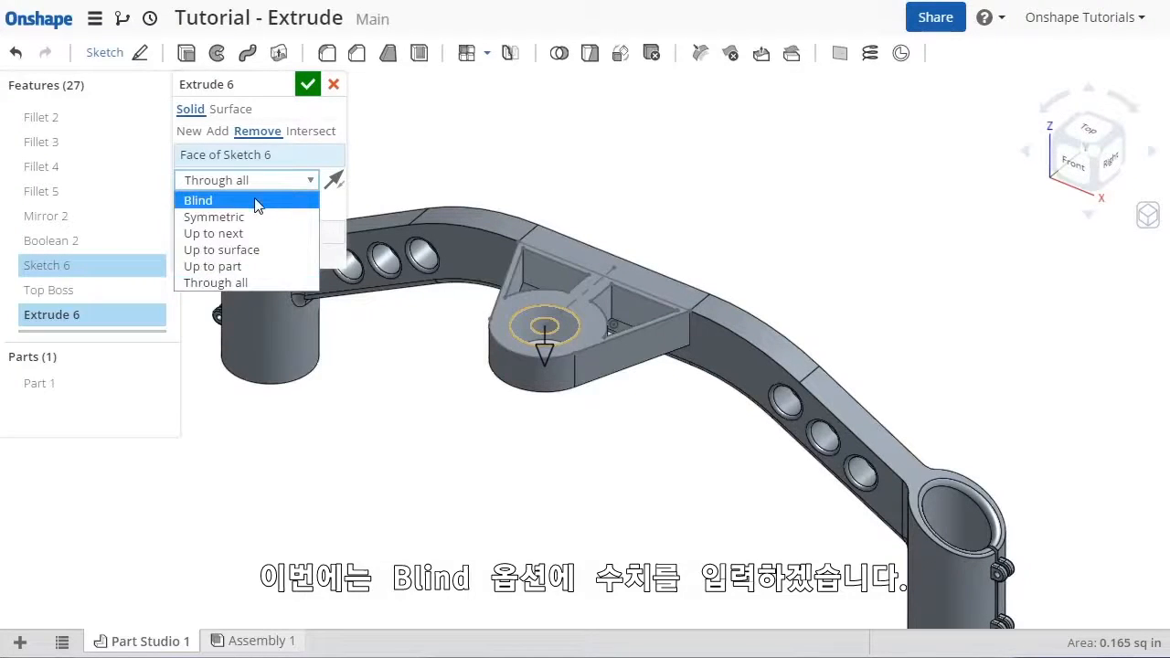
{"action": "left_click", "coordinate": [197, 200]}
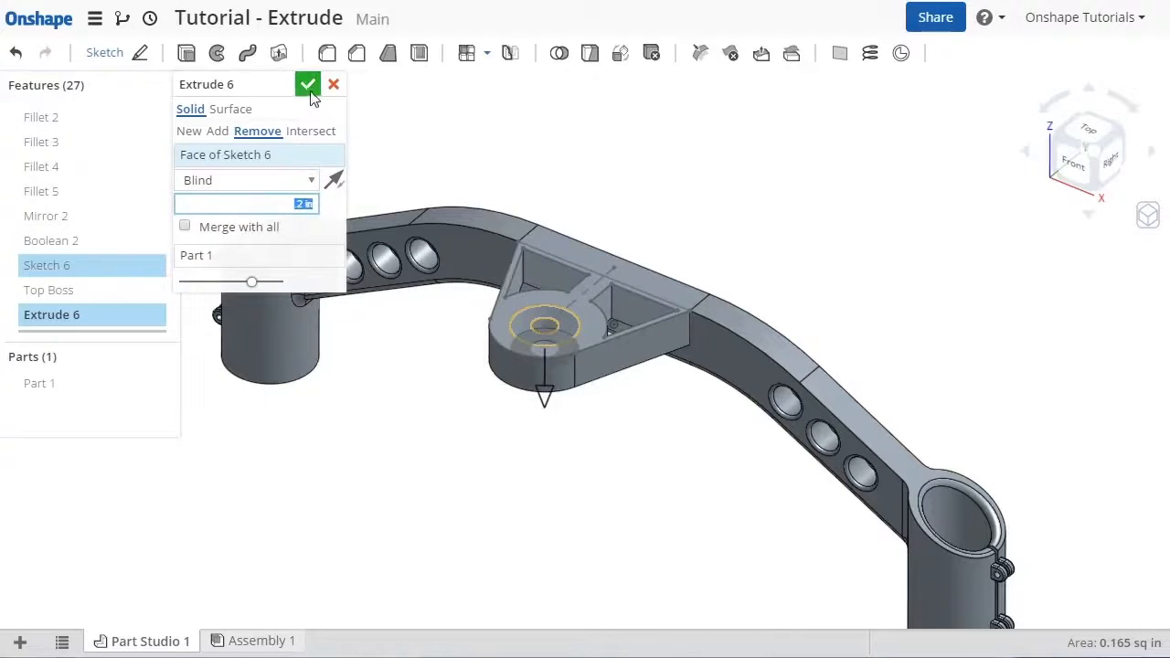
{"action": "left_click", "coordinate": [307, 85]}
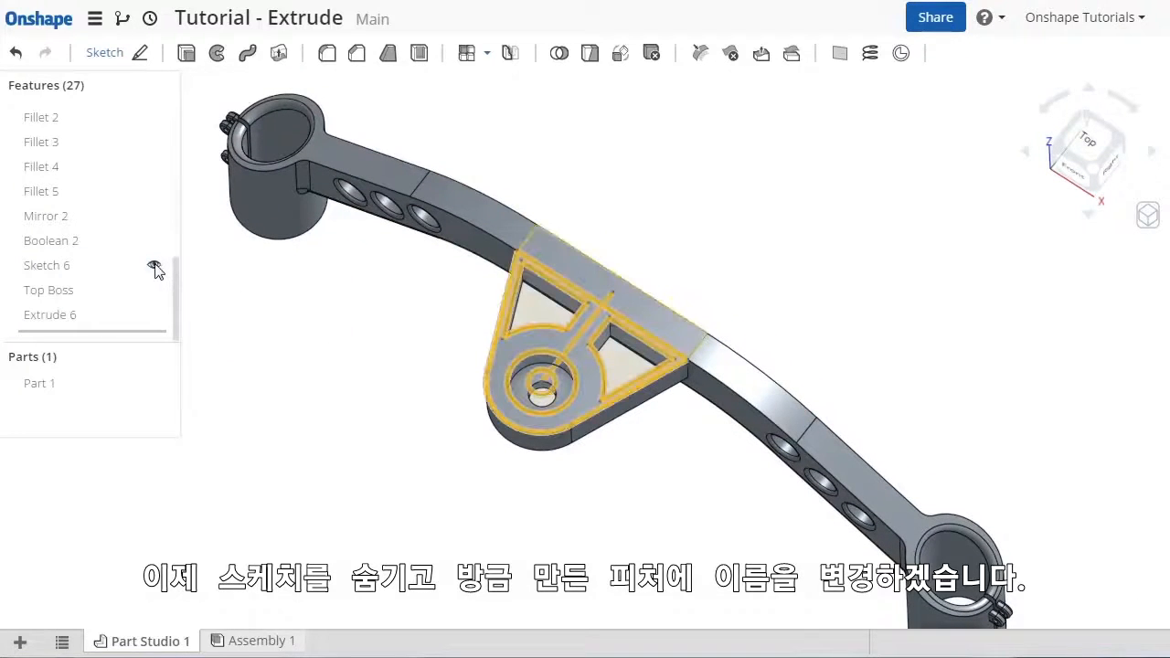
Step: Hide Sketch 6 and rename the new cut feature to 'Counterbore Hole'
{"action": "left_click", "coordinate": [50, 315]}
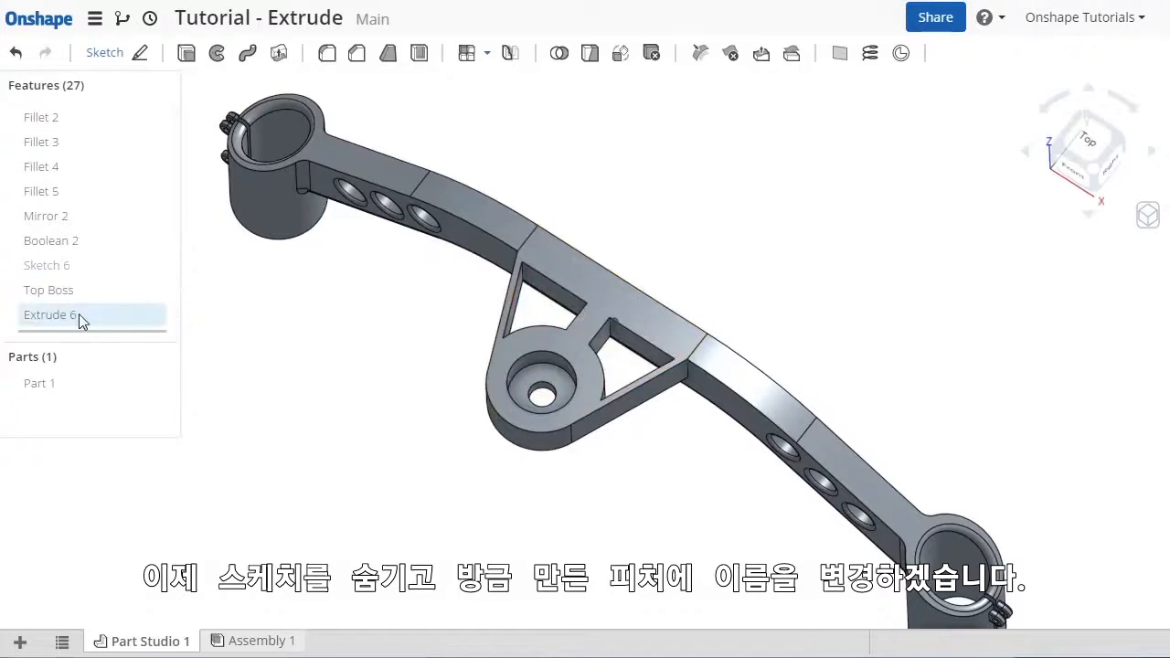
{"action": "double_click", "coordinate": [49, 314]}
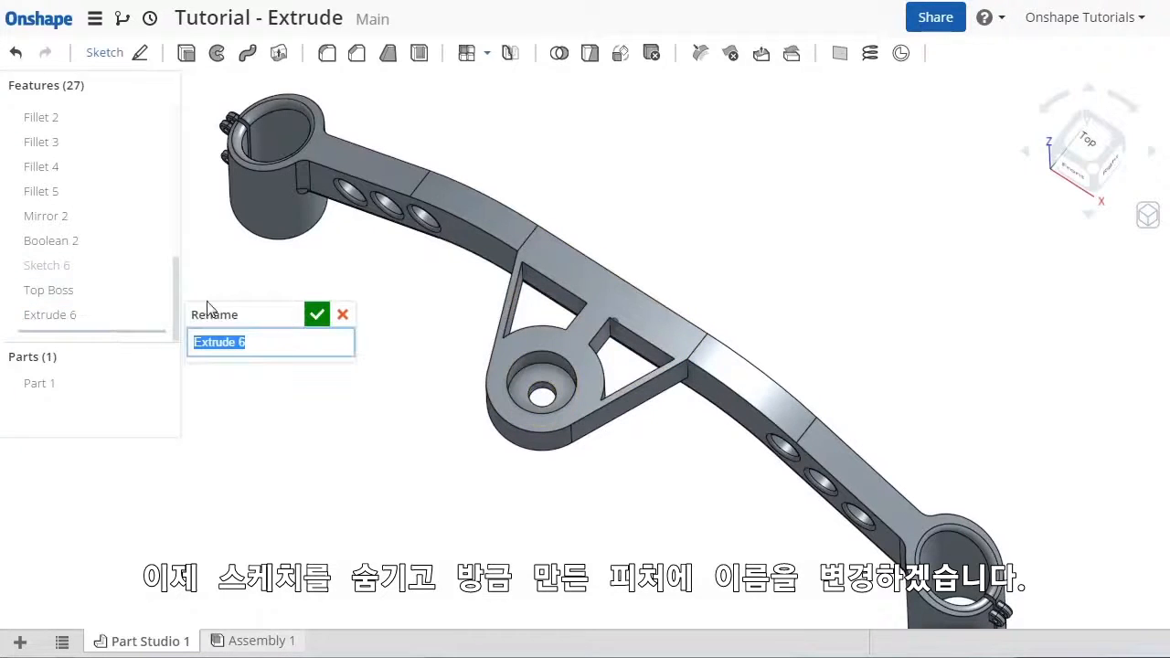
{"action": "type", "text": "Counterbore"}
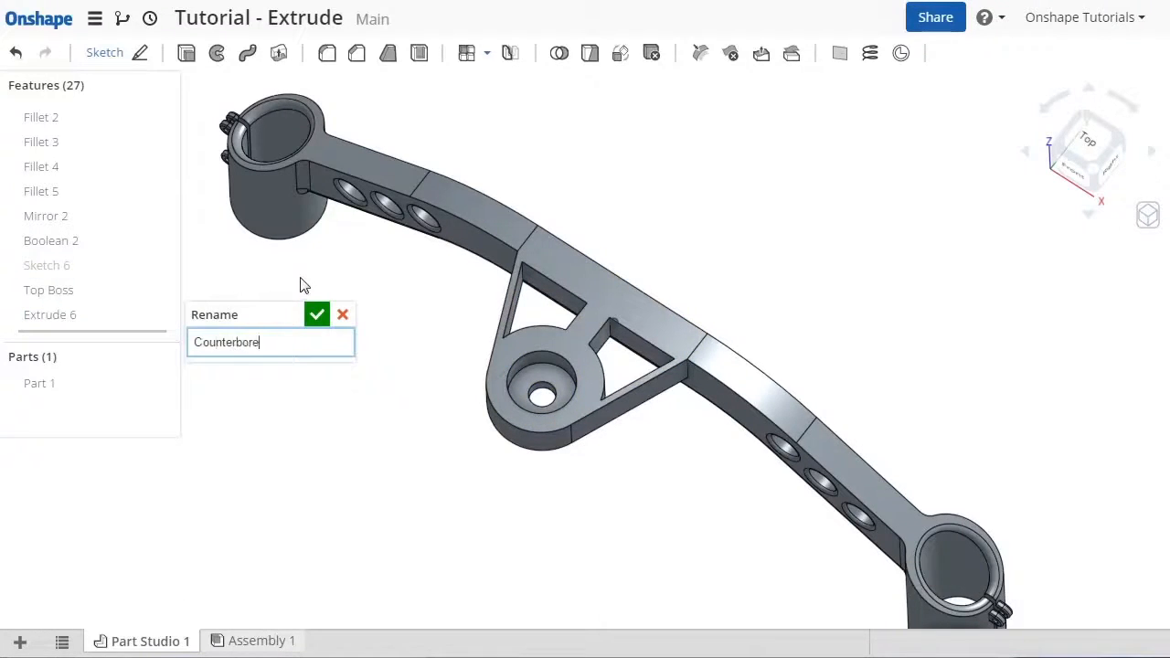
{"action": "type", "text": "Hole"}
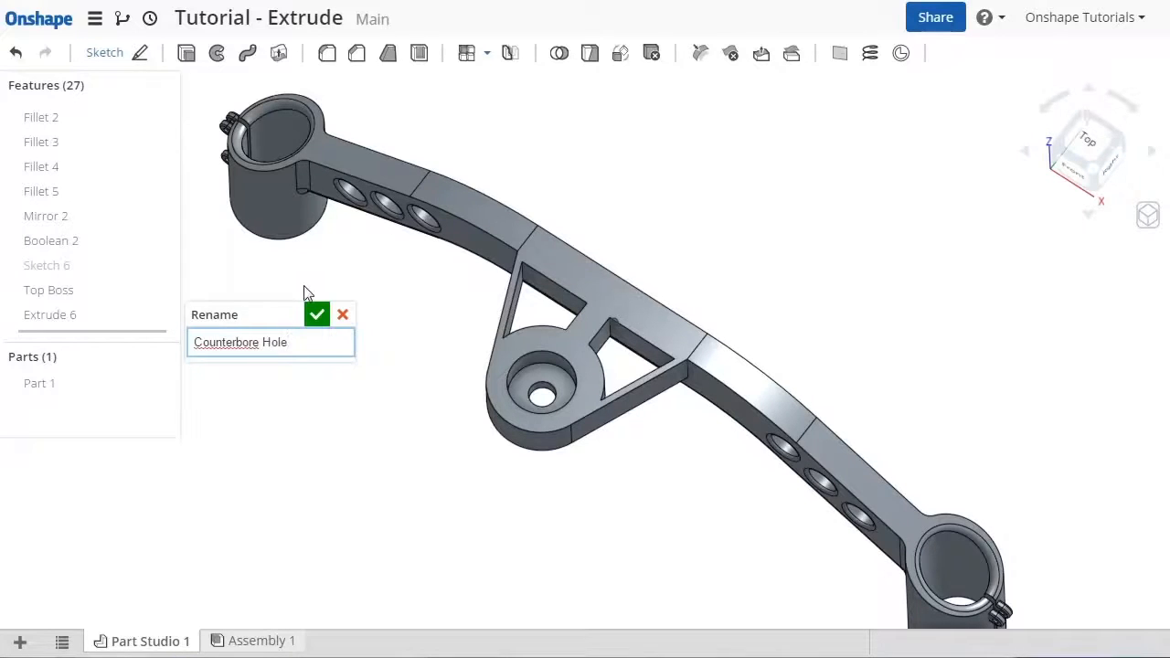
{"action": "left_click", "coordinate": [318, 315]}
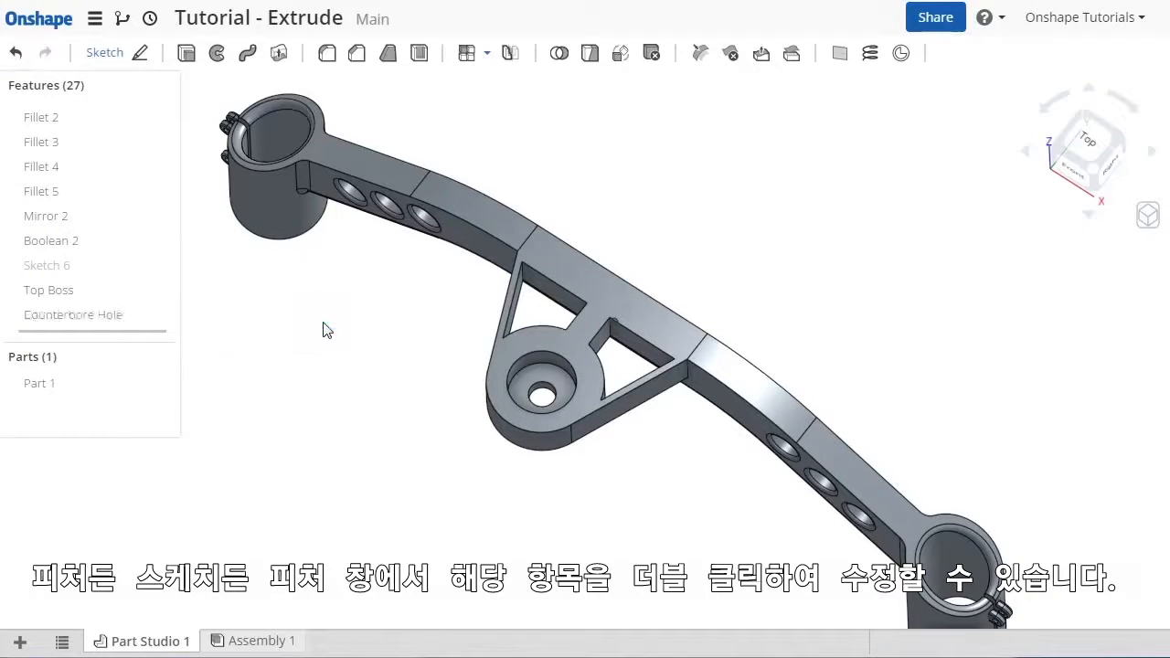
{"action": "left_click", "coordinate": [74, 315]}
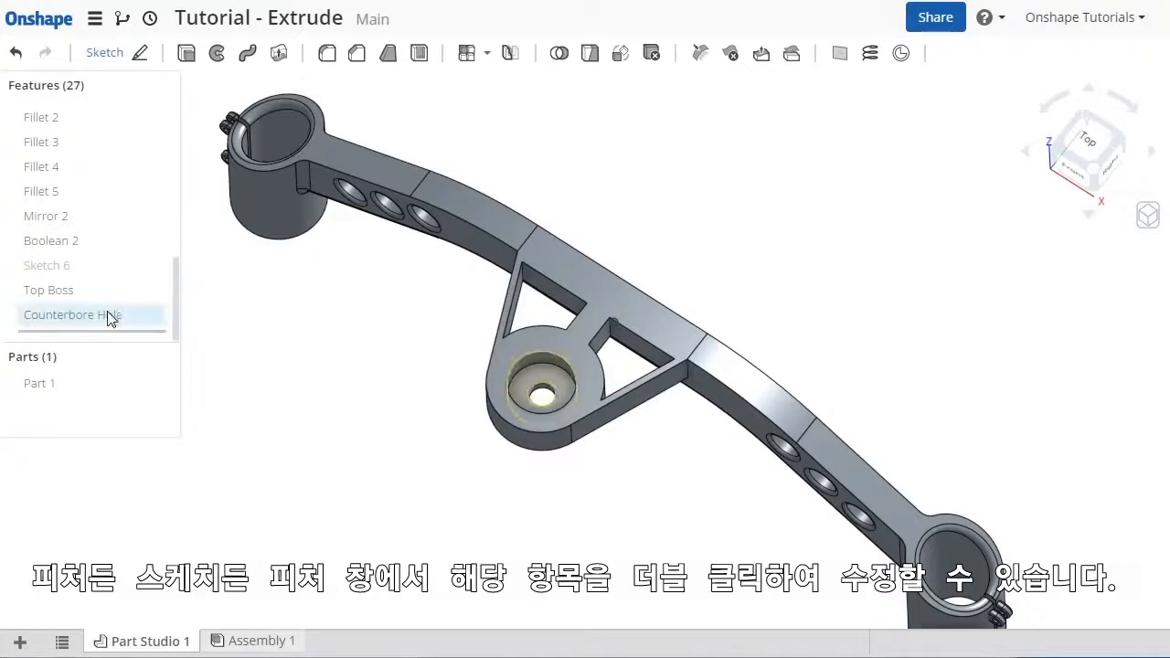
{"action": "double_click", "coordinate": [74, 314]}
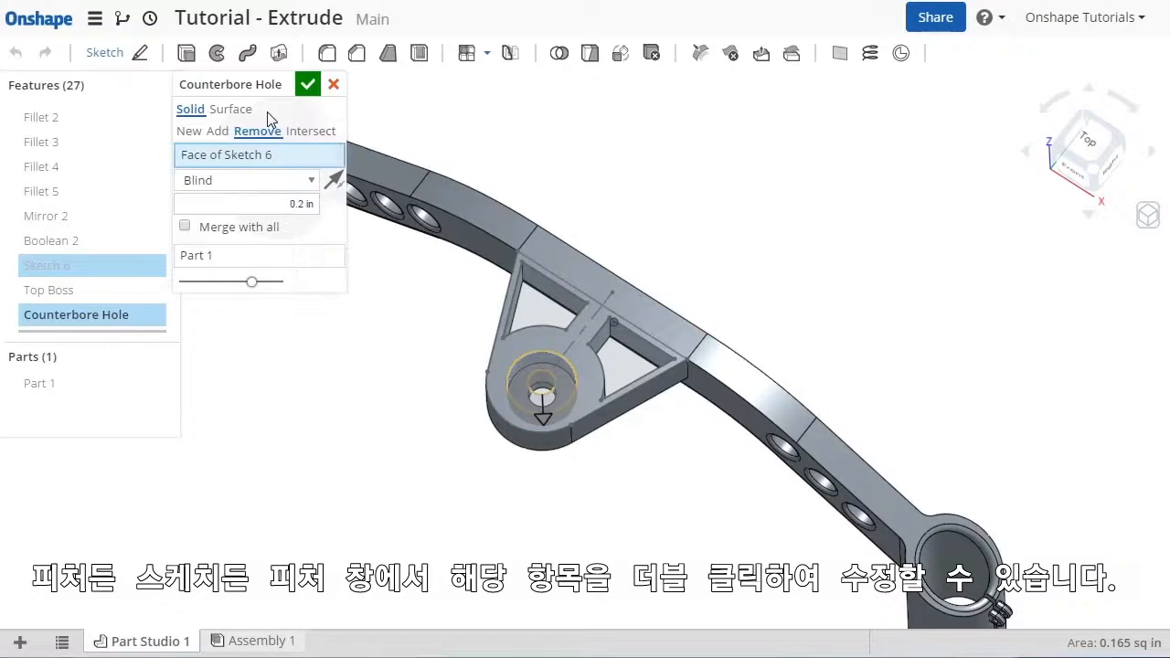
{"action": "left_click", "coordinate": [307, 84]}
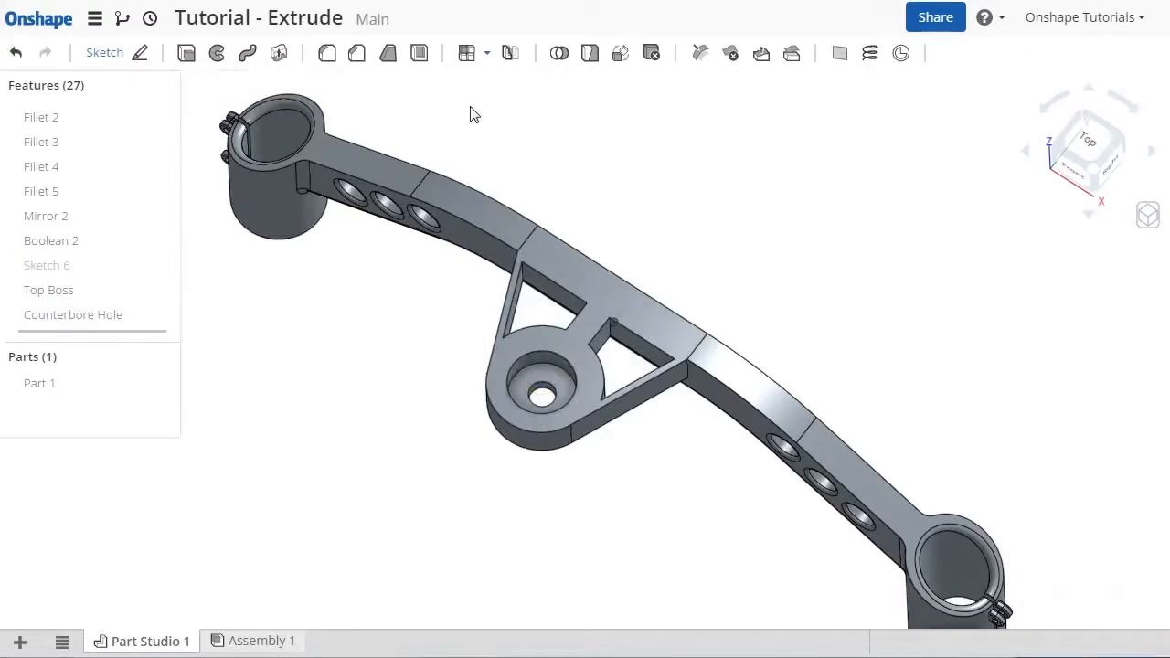